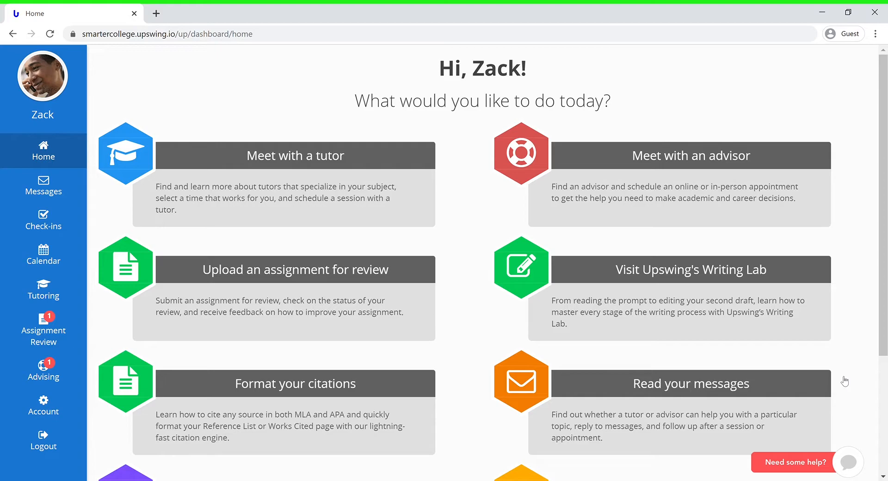
mouse_move(469, 203)
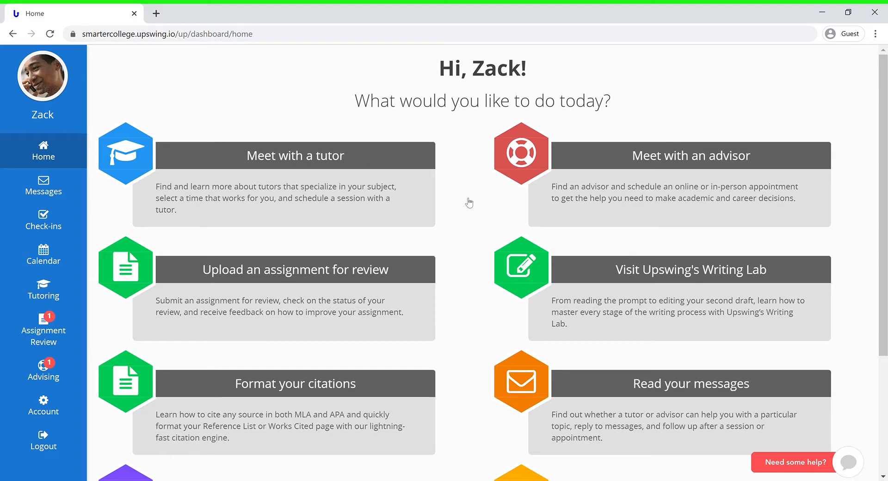
click(43, 289)
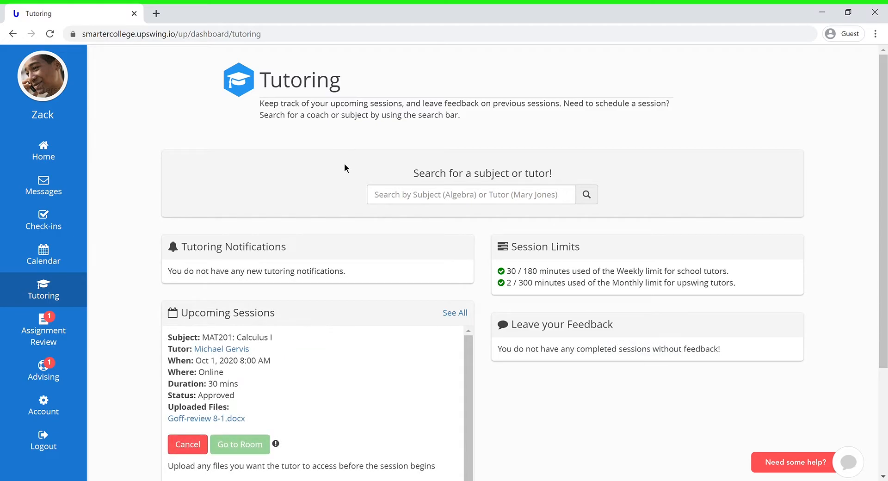
Search tutors for 'Cal' and choose MAT201: Calculus I from the suggestions.
click(470, 194)
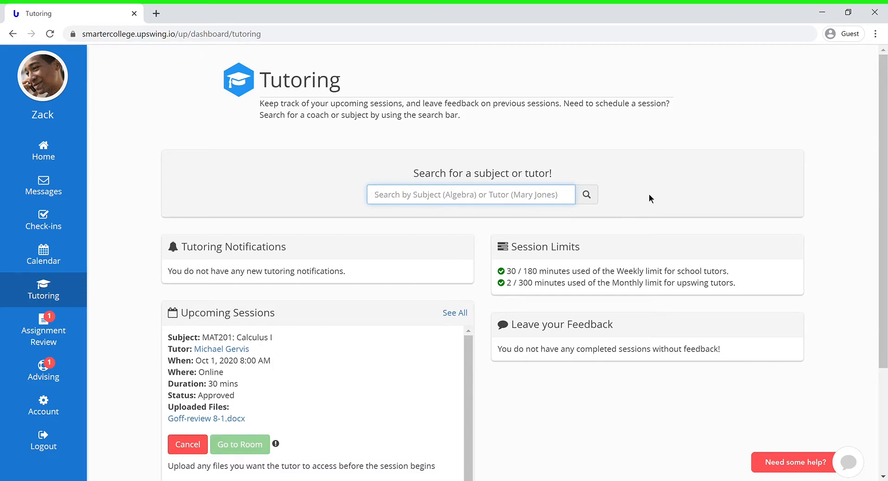
text(Calc)
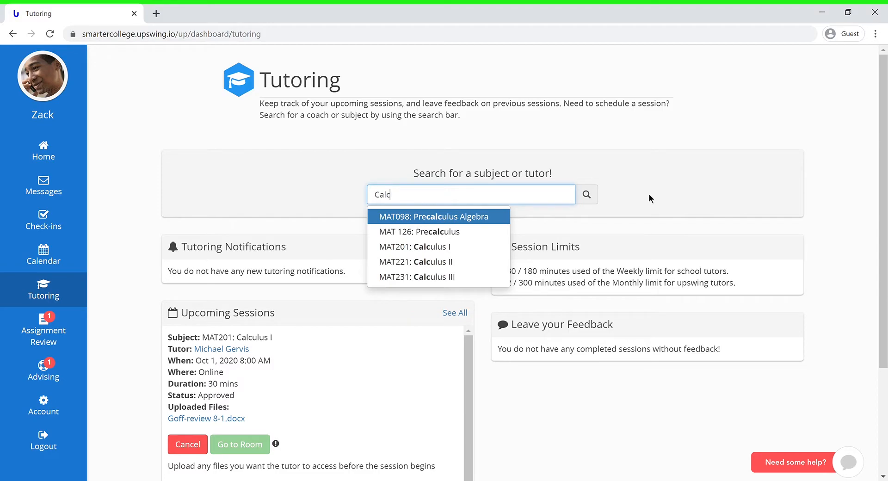
mouse_move(532, 239)
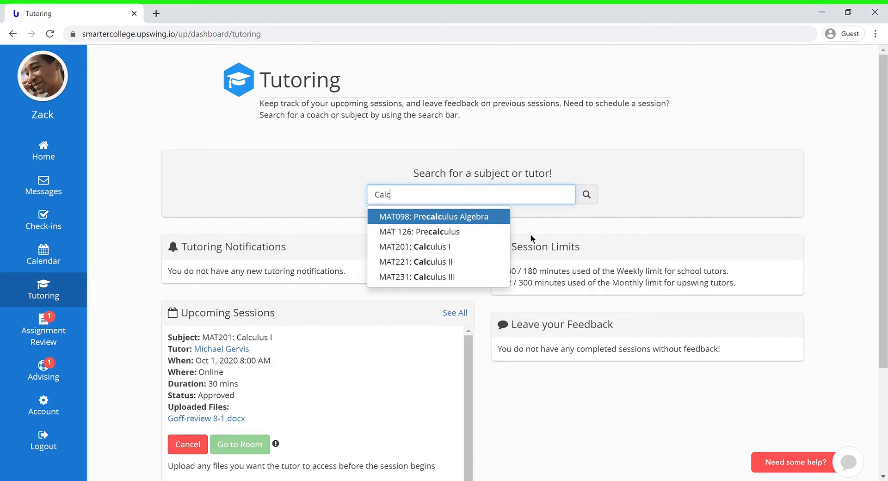
click(416, 247)
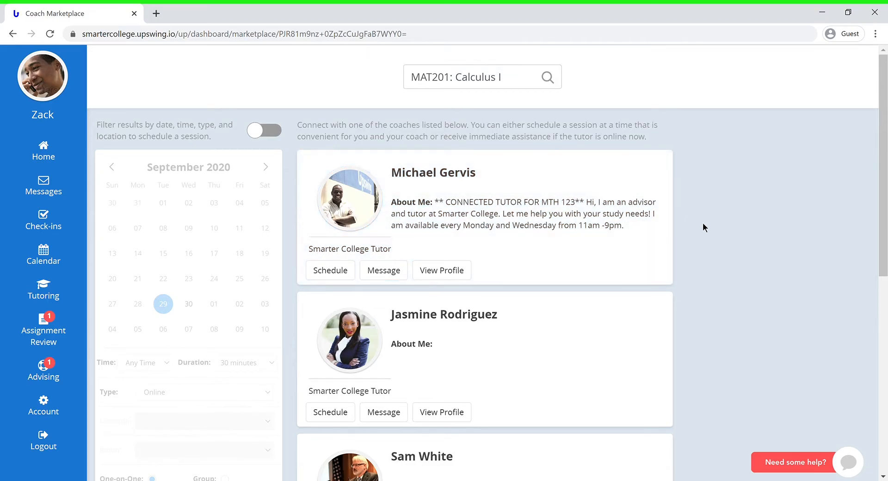
mouse_move(684, 228)
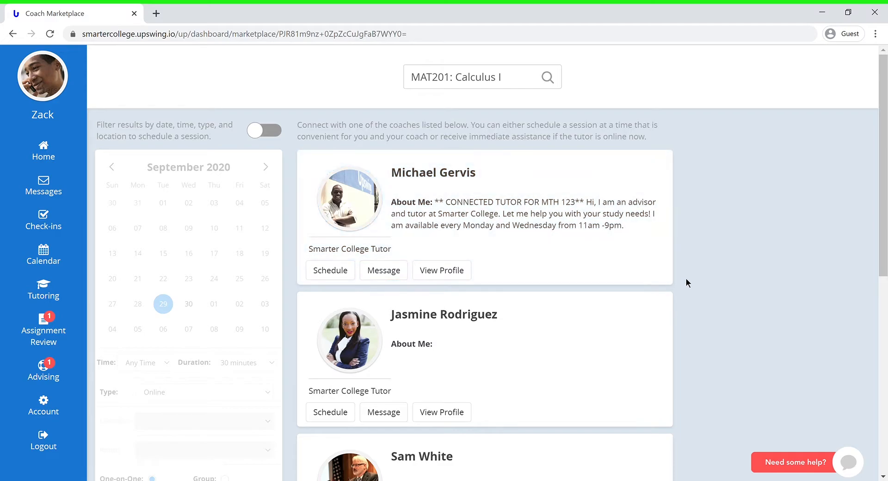
mouse_move(695, 281)
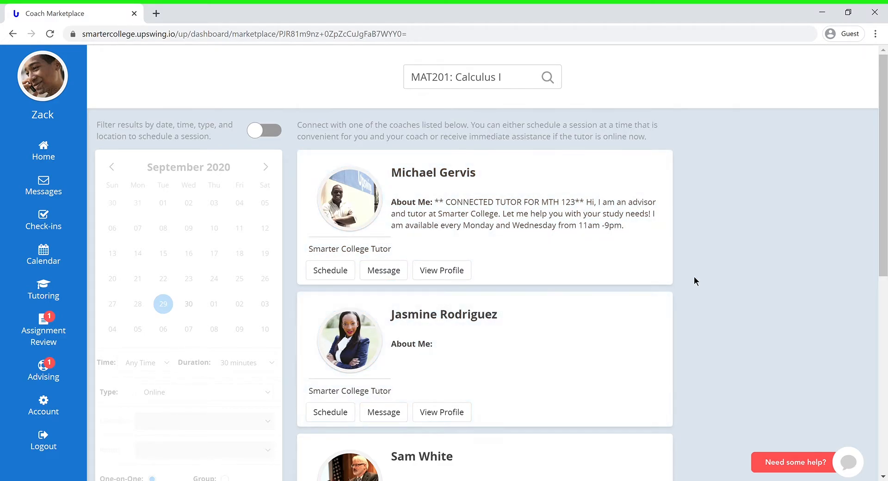
Filter Calculus I tutors to Monday, October 5 at 8:00 AM.
click(263, 131)
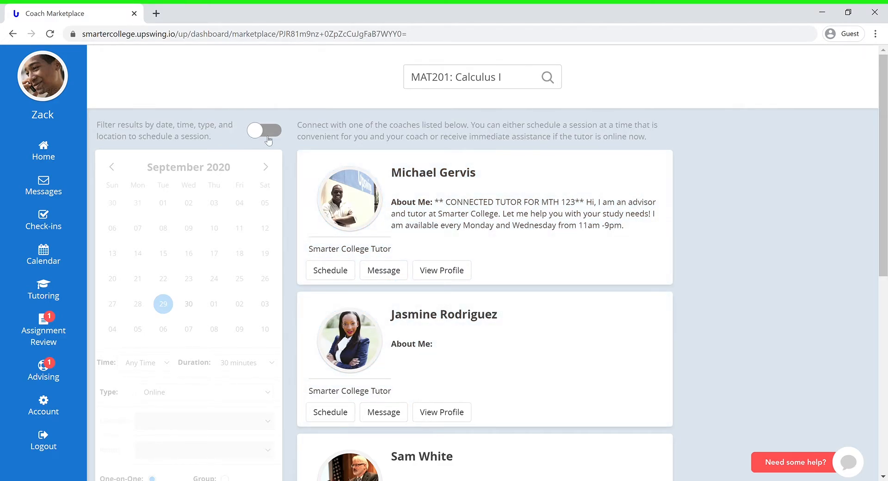
click(264, 131)
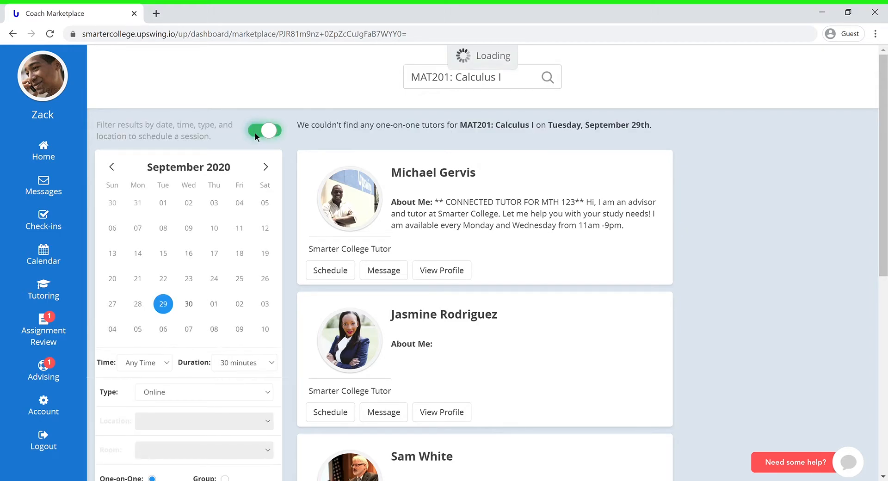
click(266, 131)
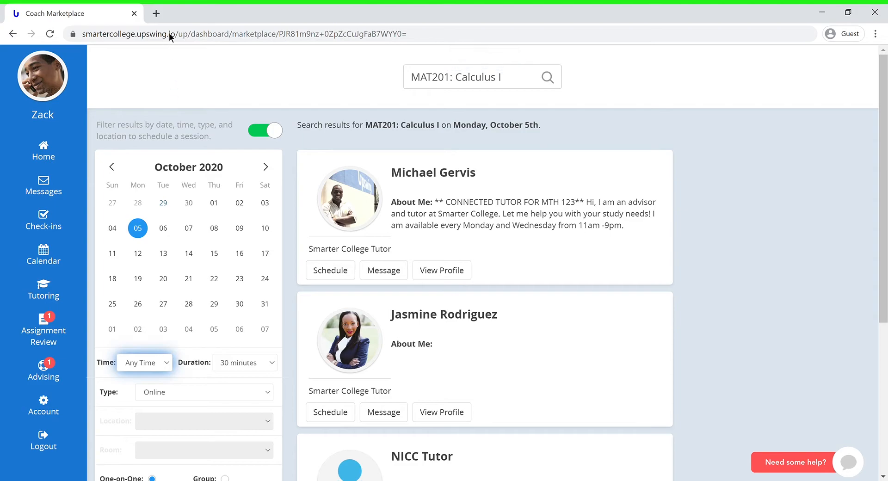
mouse_move(175, 158)
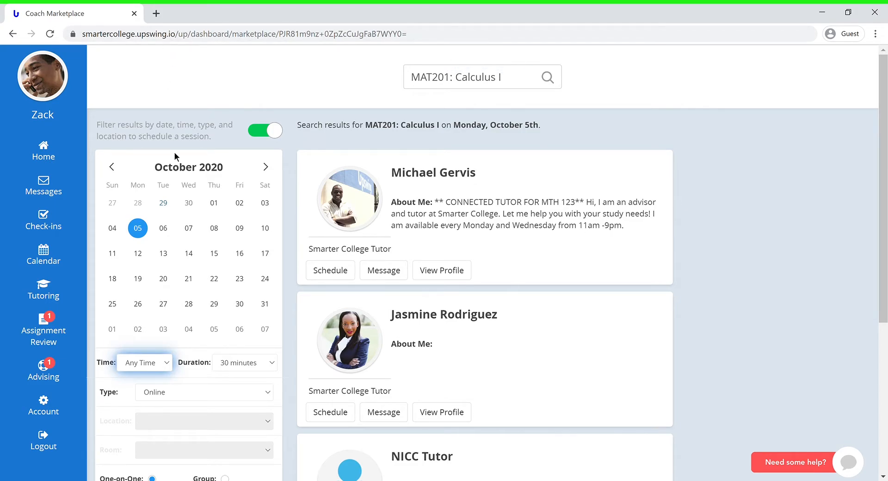
click(144, 362)
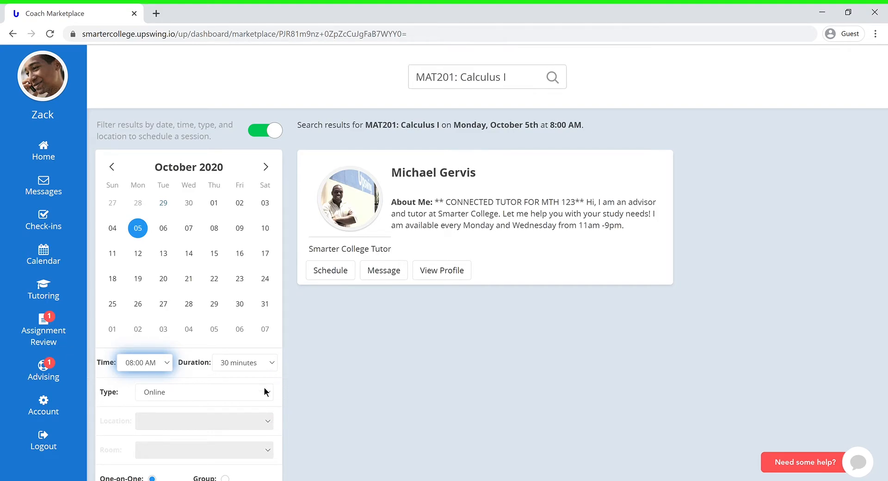
mouse_move(701, 275)
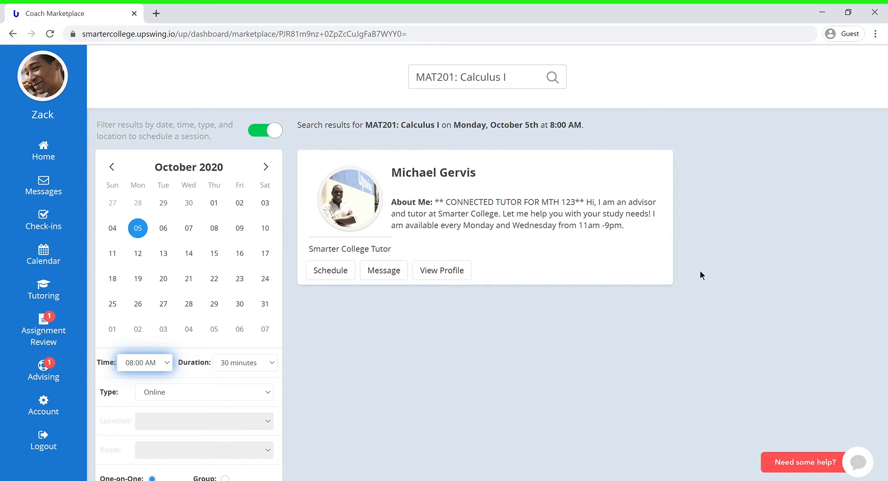
mouse_move(696, 266)
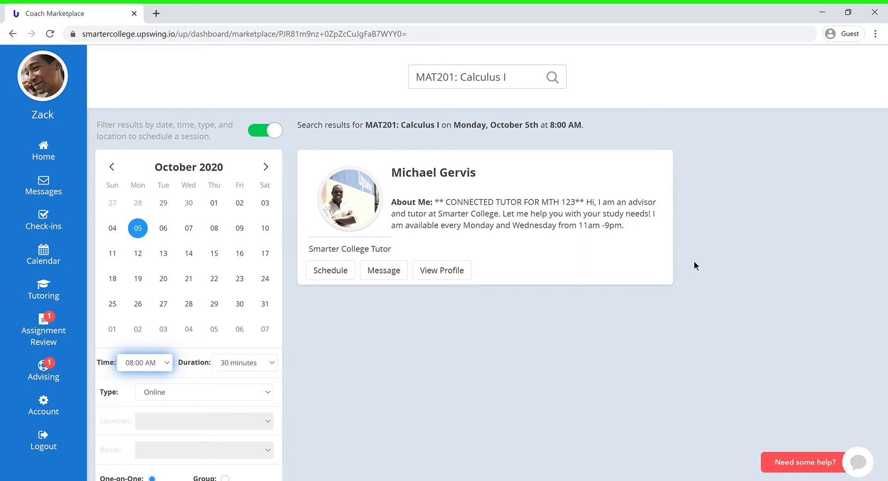
mouse_move(687, 238)
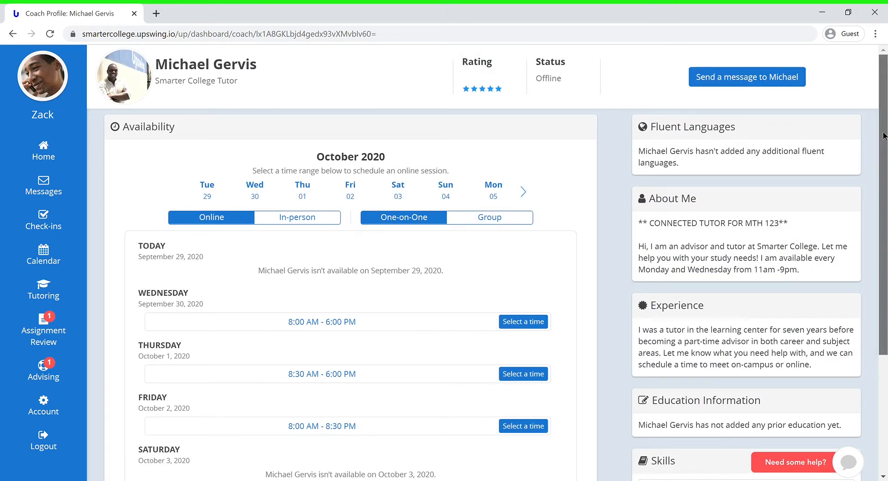
scroll(down, 3)
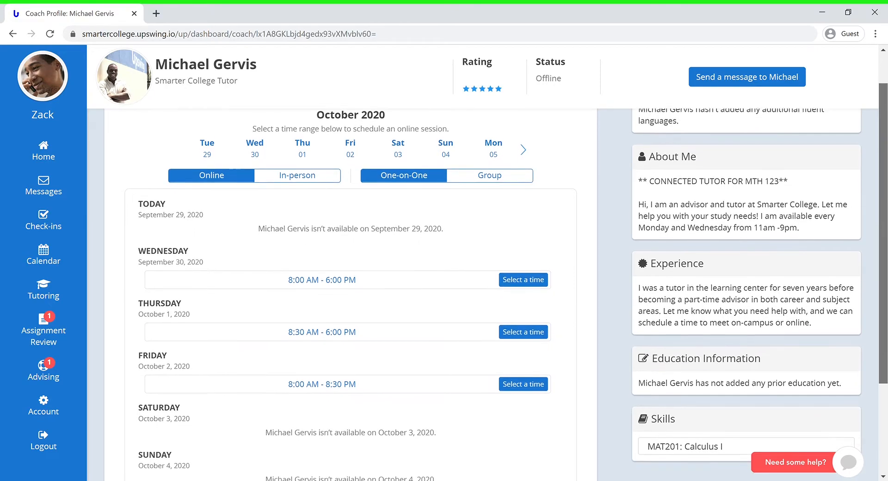
scroll(down, 3)
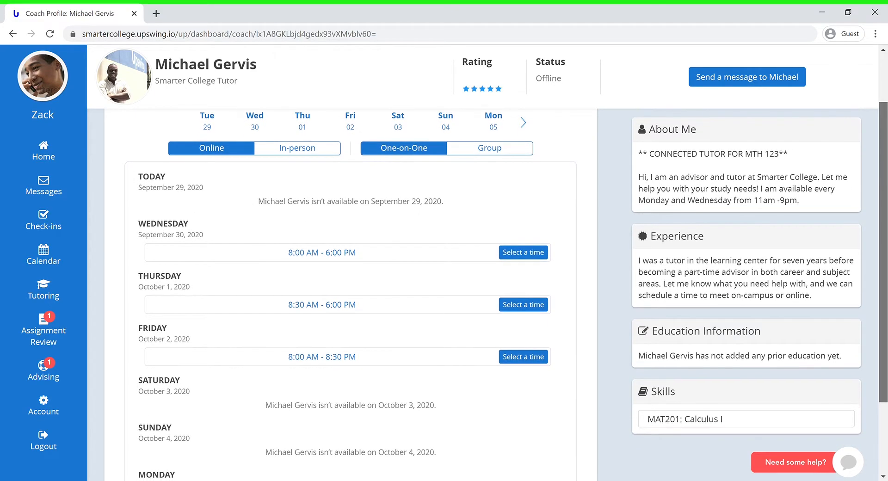
scroll(down, 3)
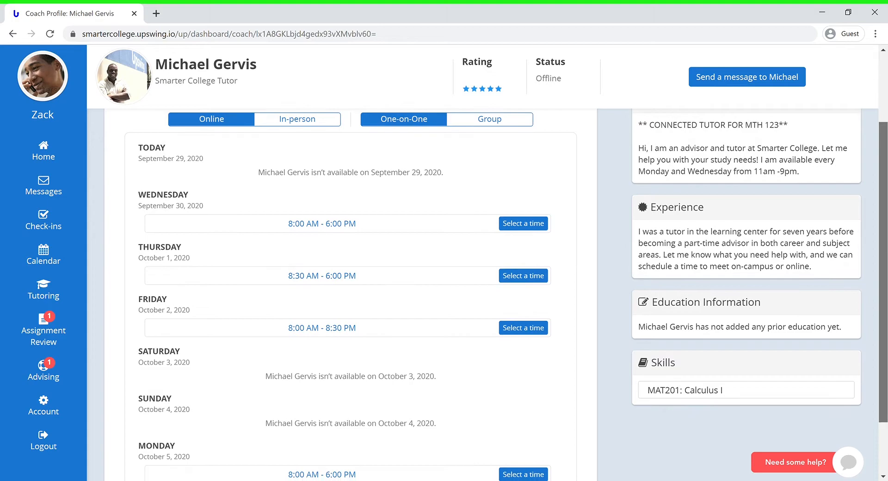
scroll(down, 3)
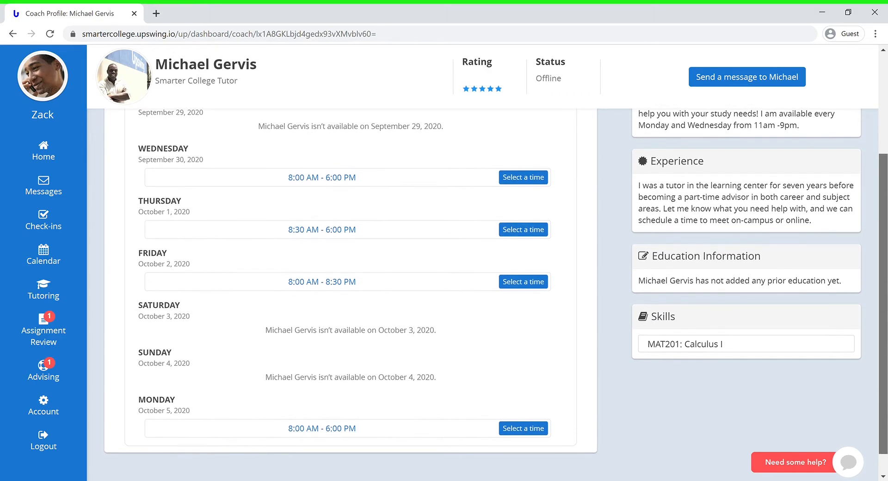
scroll(down, 3)
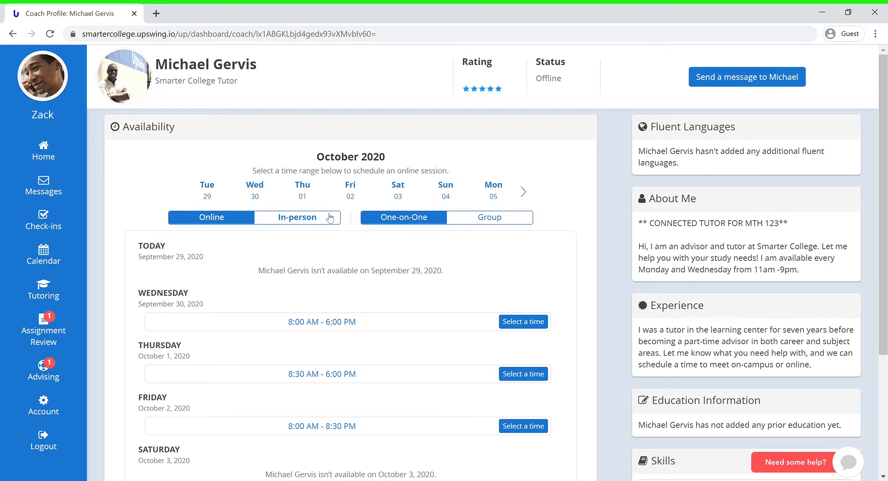
mouse_move(327, 223)
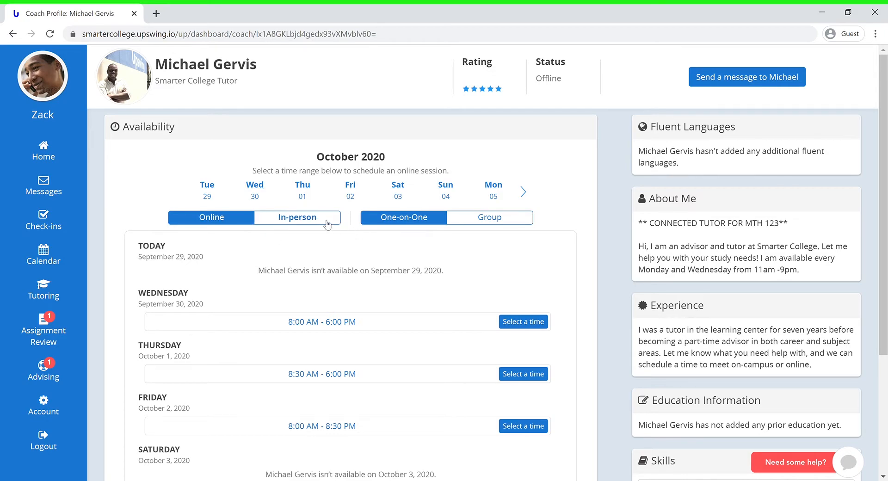
Switch availability views back to Online/One-on-One and book Wednesday Sep 30, 8:00 AM.
click(297, 217)
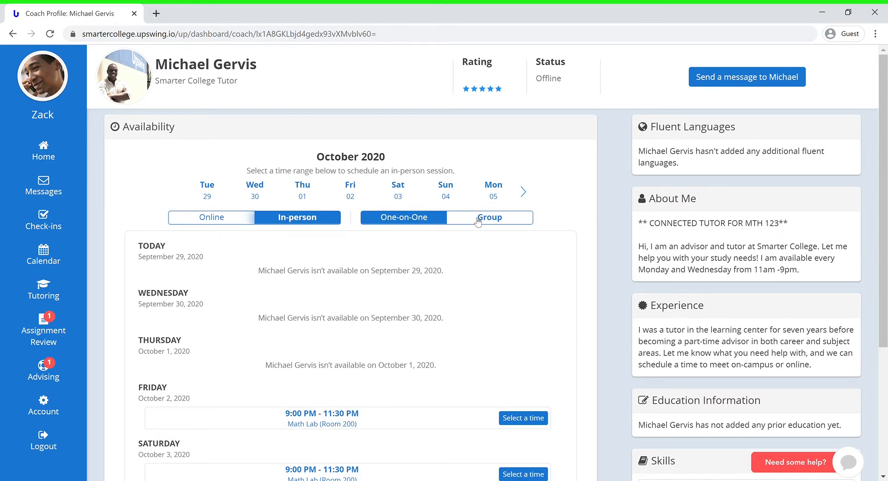
click(489, 217)
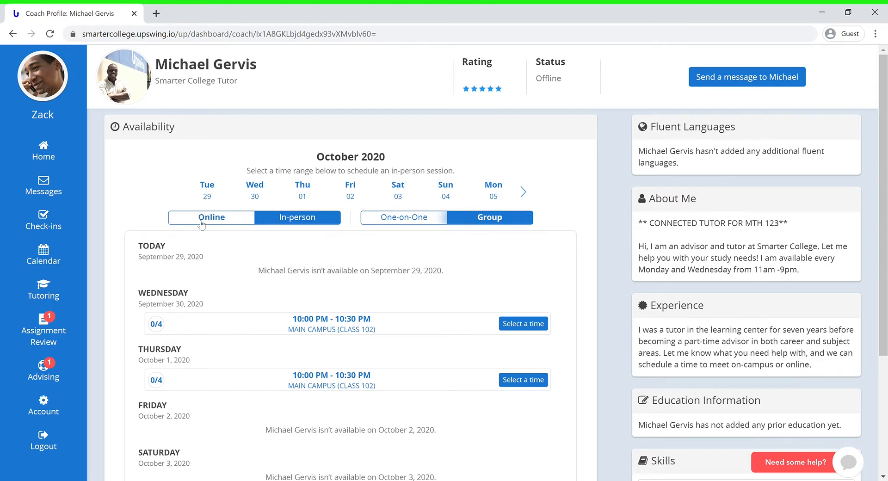
click(212, 217)
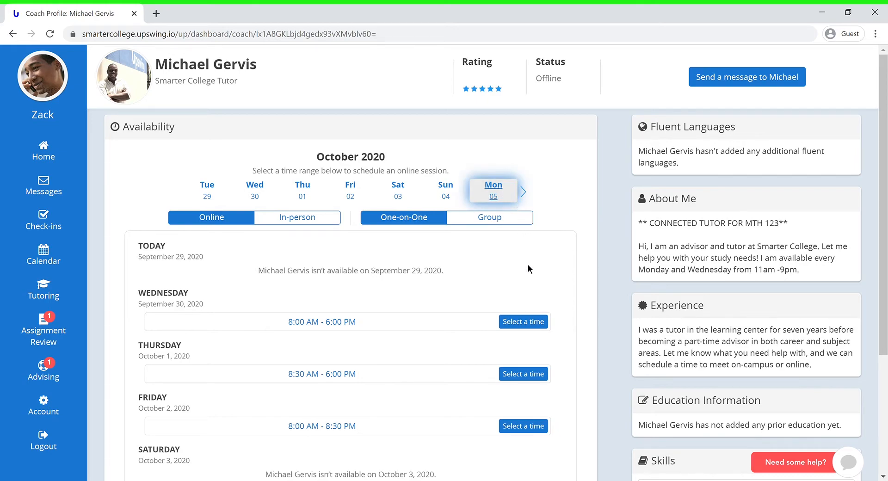
click(523, 322)
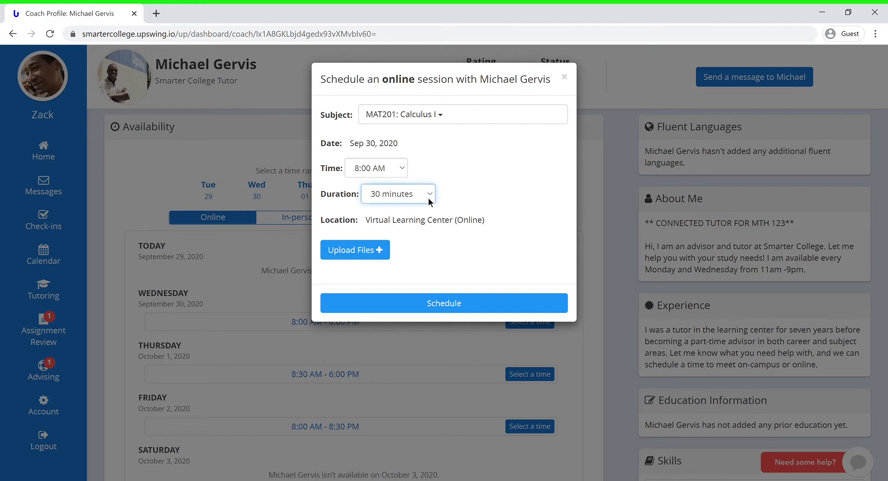
Set the session duration to 60 minutes and submit the request.
click(398, 194)
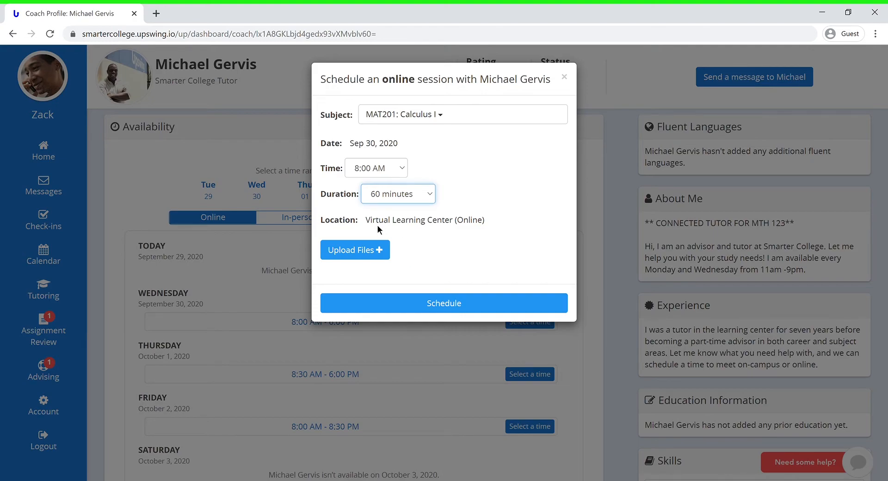
mouse_move(481, 222)
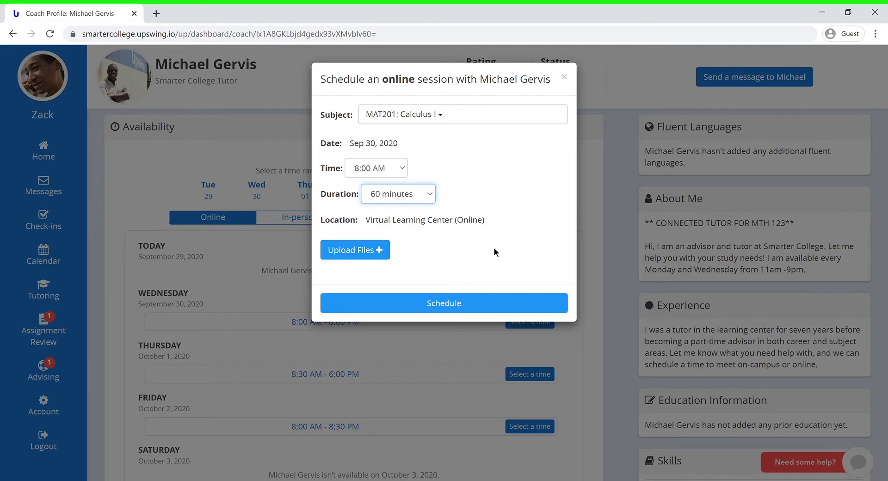
mouse_move(490, 267)
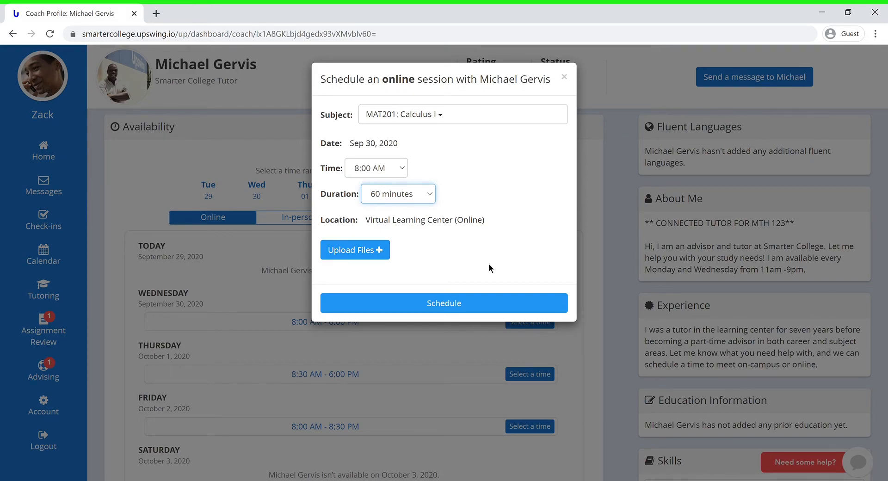
mouse_move(483, 305)
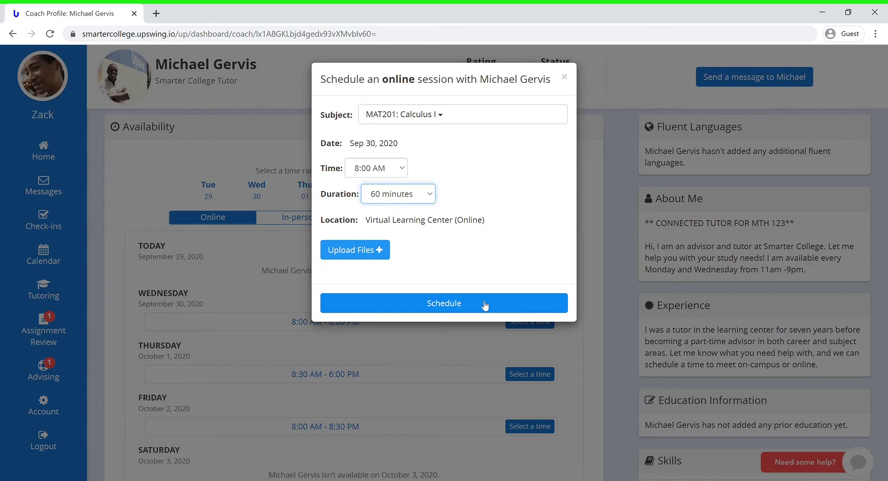
click(444, 303)
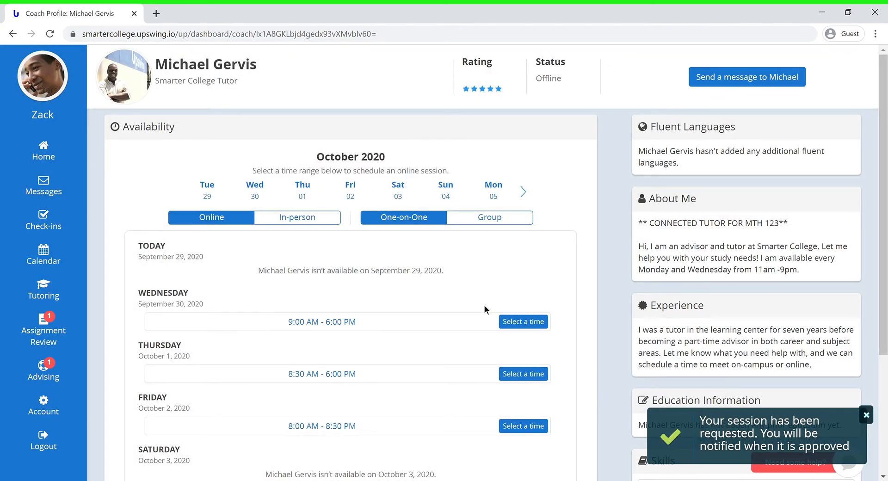
mouse_move(580, 269)
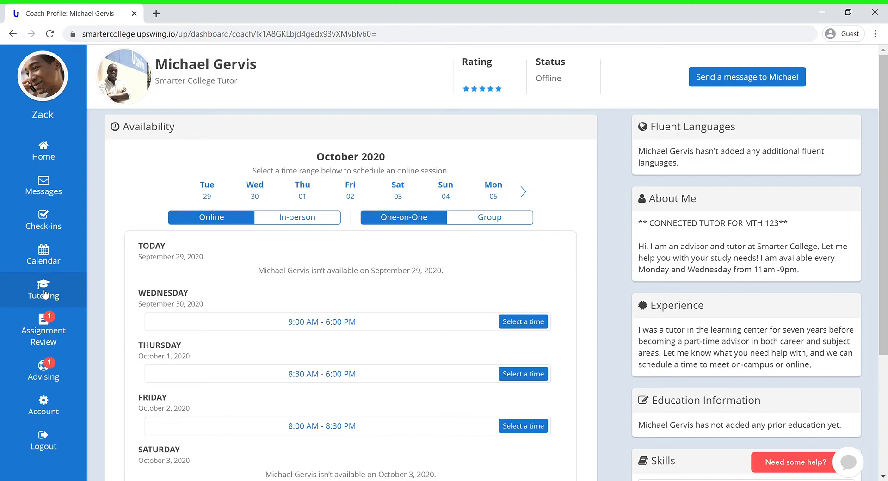
Return to Tutoring and view the pending 1-hour Sep 30 Calculus I session.
click(43, 289)
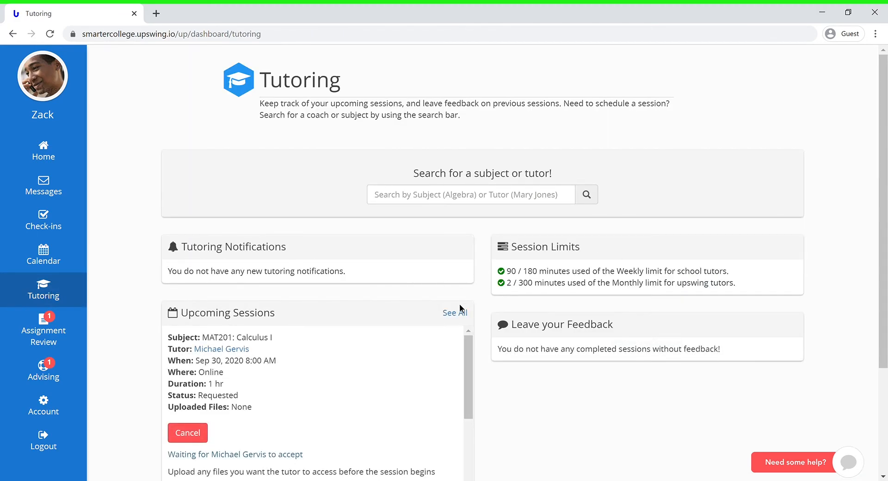
scroll(down, 3)
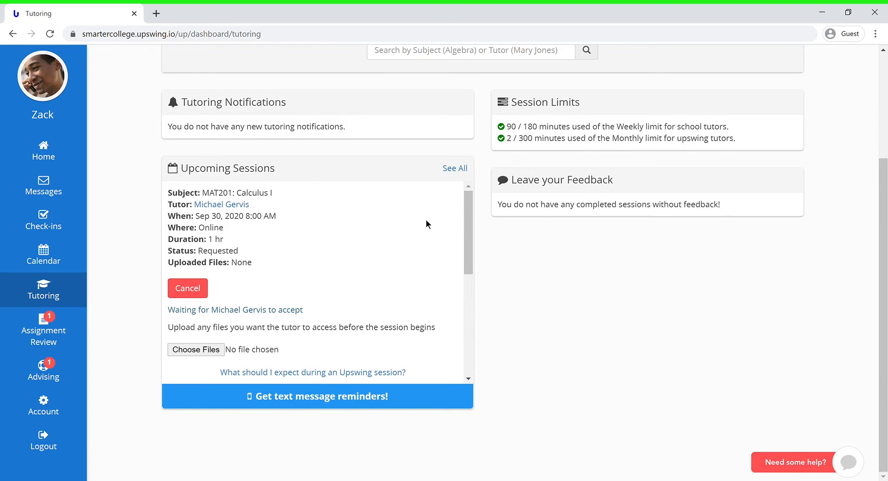
mouse_move(221, 204)
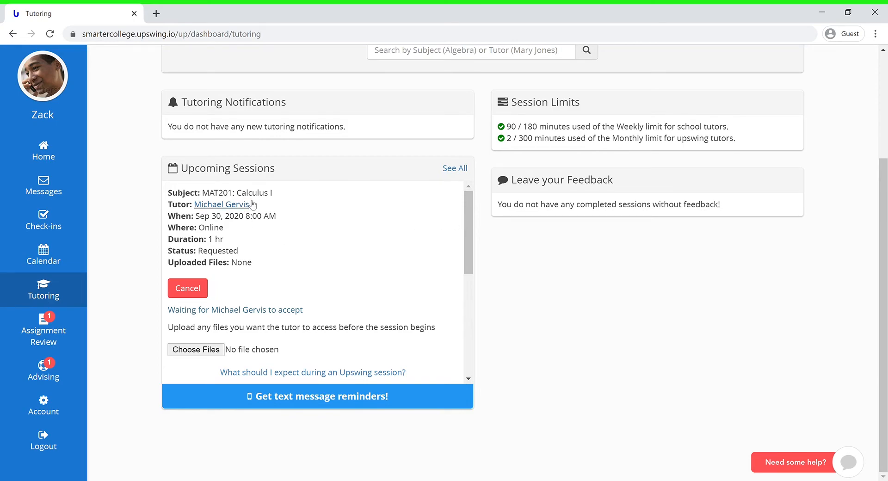
mouse_move(277, 224)
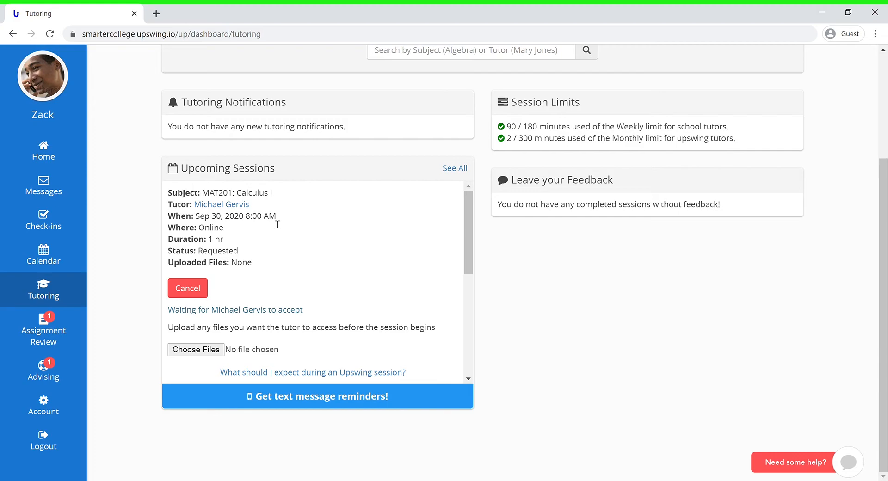
mouse_move(301, 312)
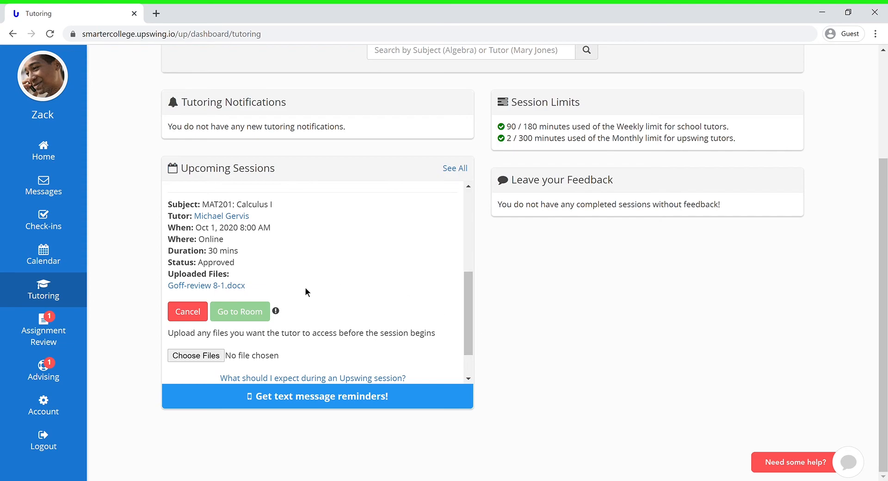
mouse_move(274, 321)
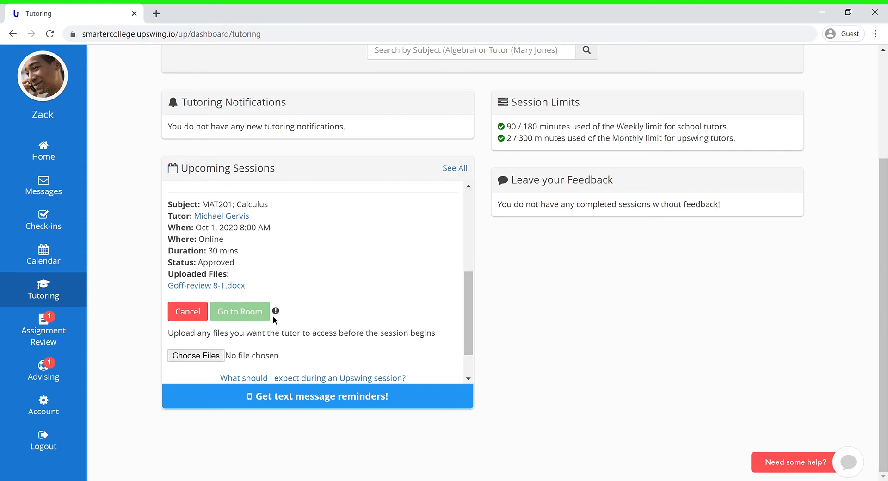
mouse_move(275, 312)
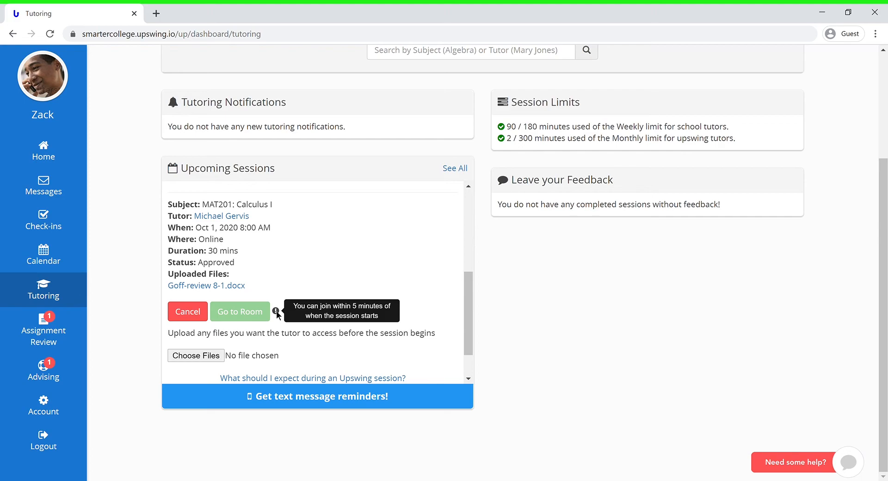
mouse_move(277, 312)
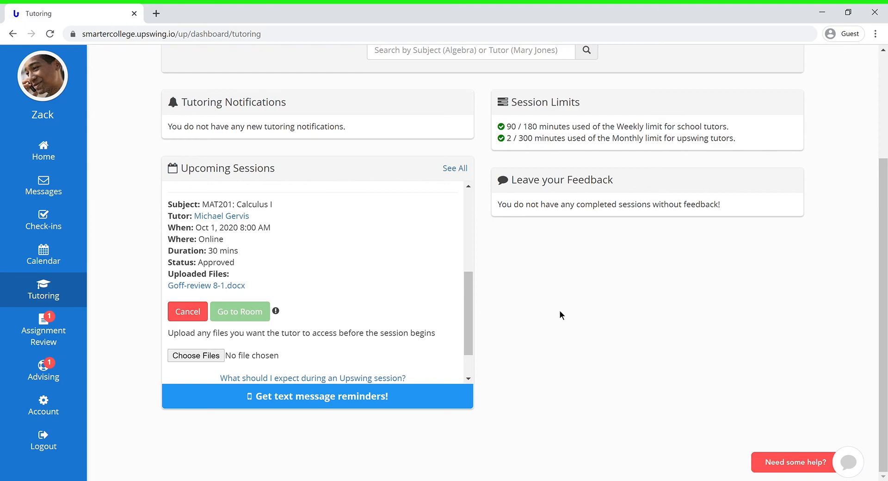
mouse_move(560, 315)
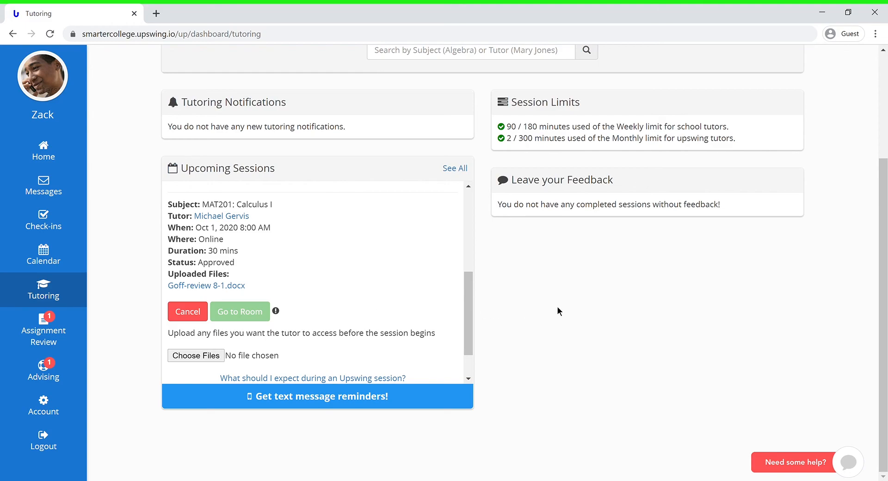